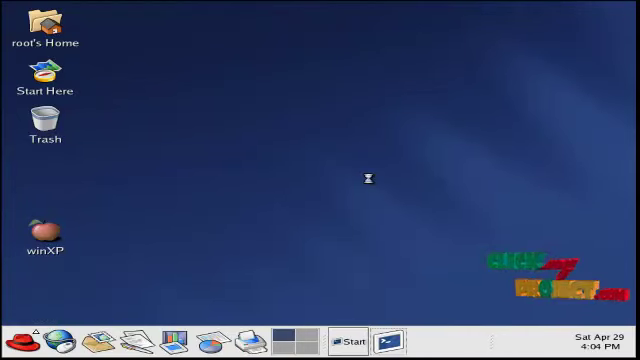
# Open a terminal and run the main.tcl simulation with ns from the code folder
pyautogui.click(396, 338)
pyautogui.write('cd code')
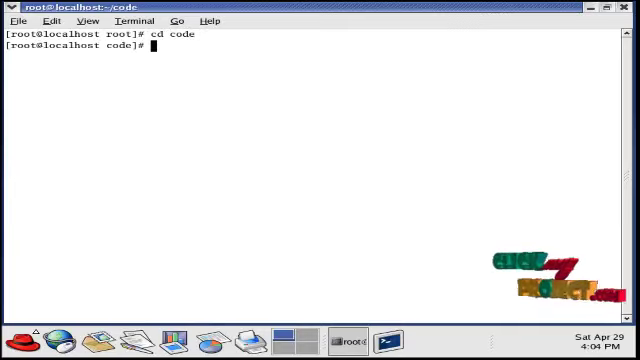
pyautogui.write('ns main')
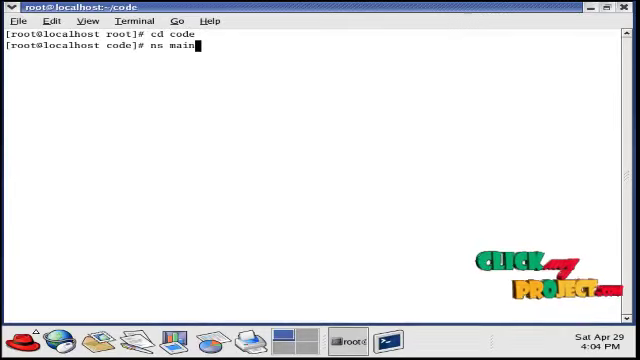
pyautogui.write('.tcl')
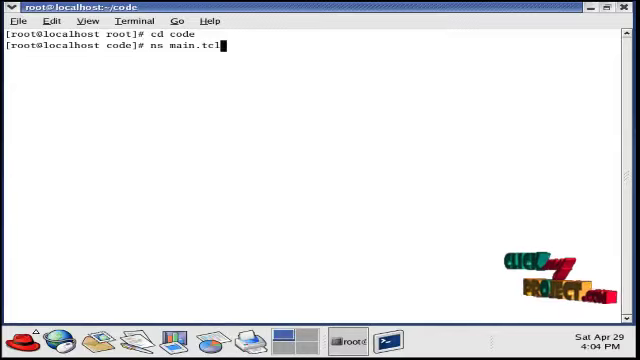
pyautogui.press('Return')
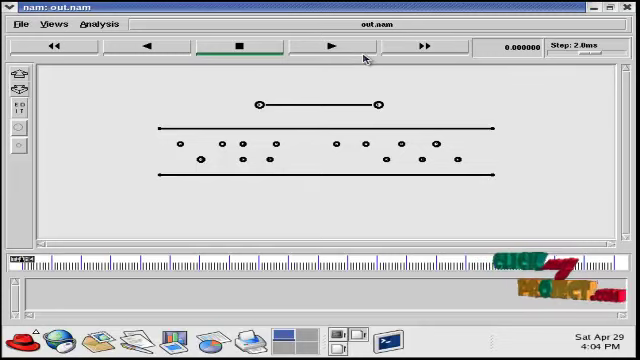
# Play the out.nam animation forward in NAM past 1.12 seconds
pyautogui.click(329, 50)
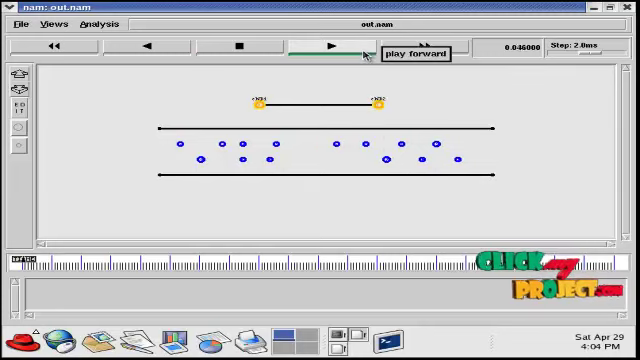
pyautogui.click(332, 51)
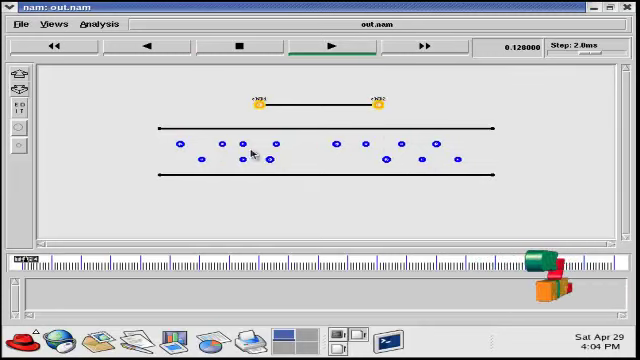
pyautogui.click(331, 47)
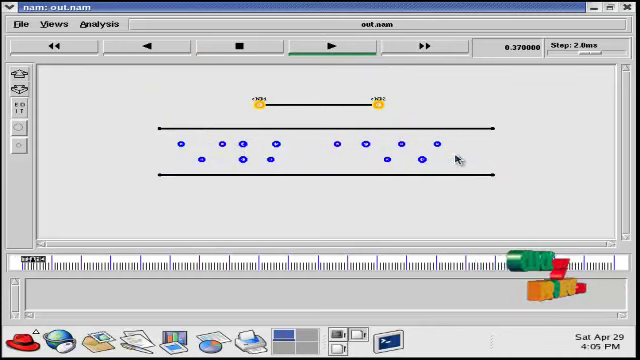
pyautogui.click(332, 48)
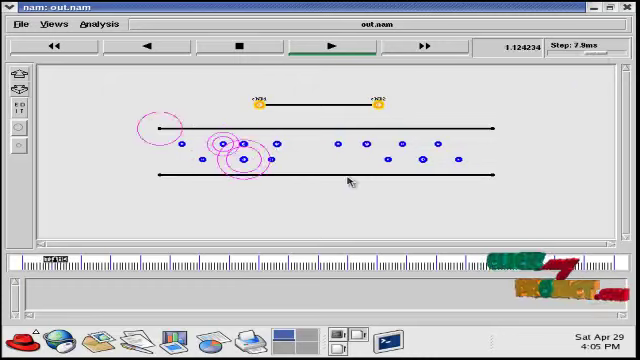
# Keep the NAM animation running past 10 seconds, watching transmissions on both road sections
pyautogui.click(328, 46)
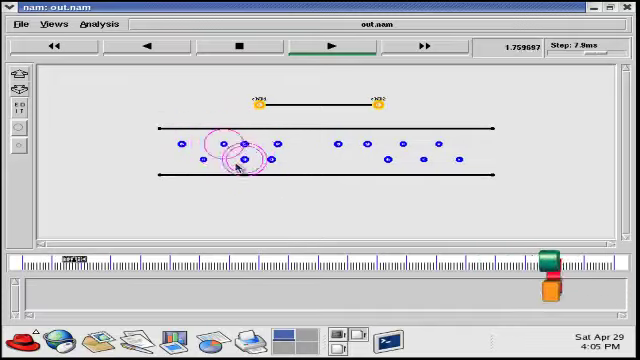
pyautogui.click(331, 44)
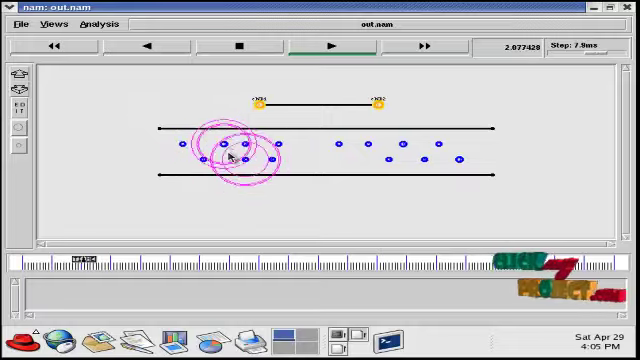
pyautogui.click(331, 47)
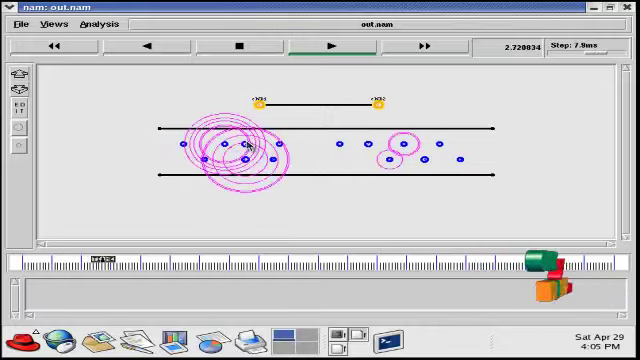
pyautogui.click(331, 47)
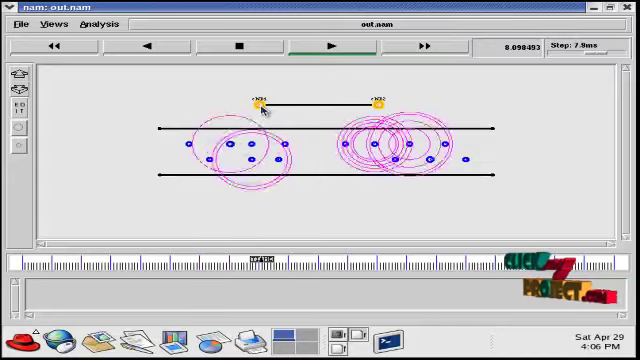
pyautogui.click(332, 46)
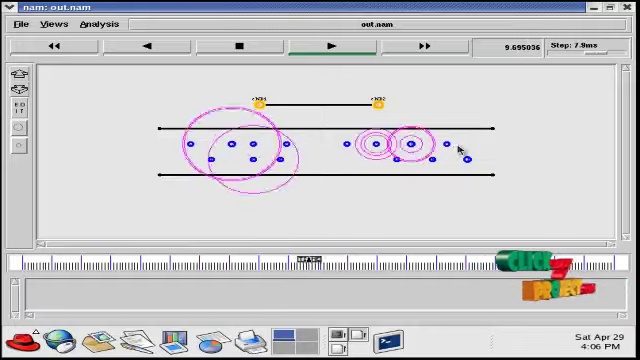
pyautogui.click(329, 47)
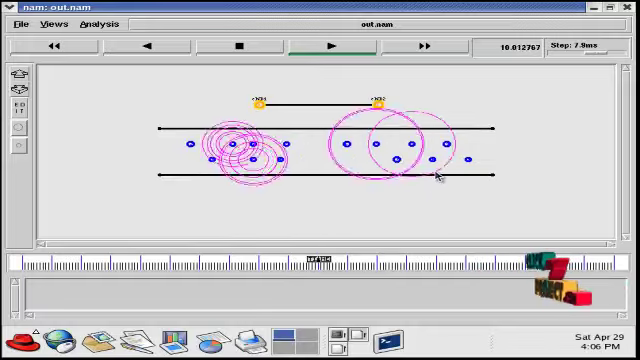
pyautogui.click(328, 48)
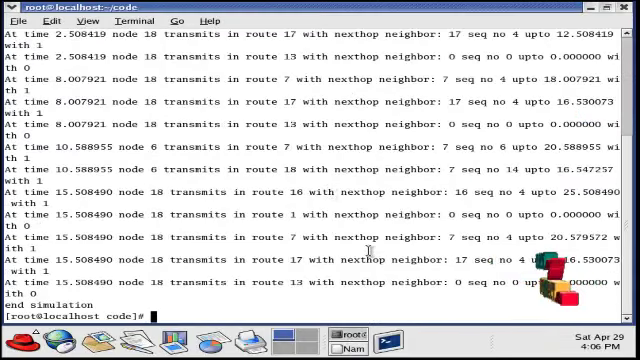
# Run 'gnuplot delay.pl' to plot transmission delay for TDMA, STDMA and Self-sensing
pyautogui.write('gnuplo')
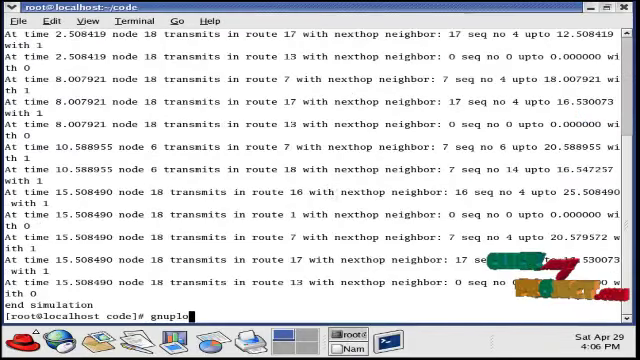
pyautogui.write('d')
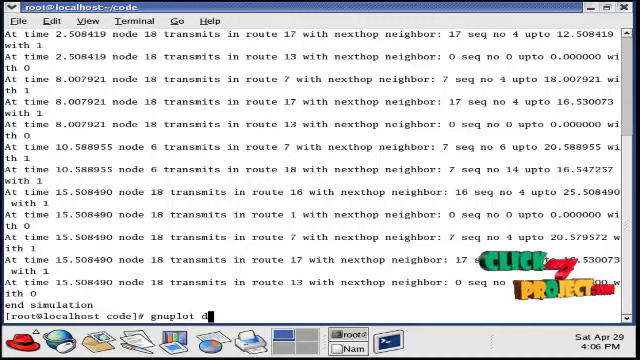
pyautogui.write('elay.pl')
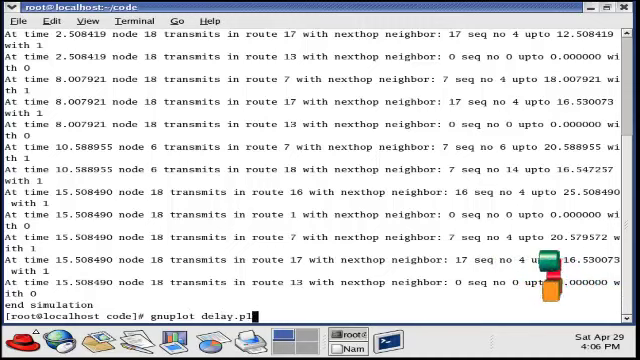
pyautogui.press('Return')
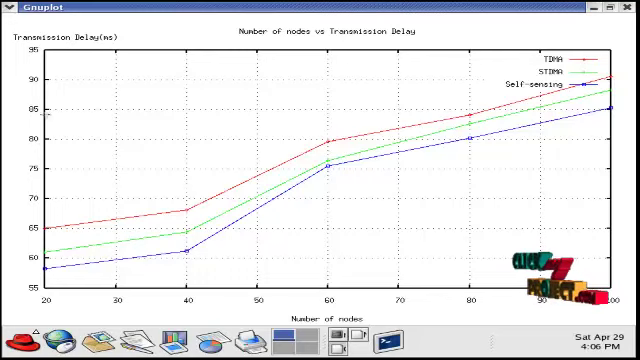
pyautogui.moveTo(147, 81)
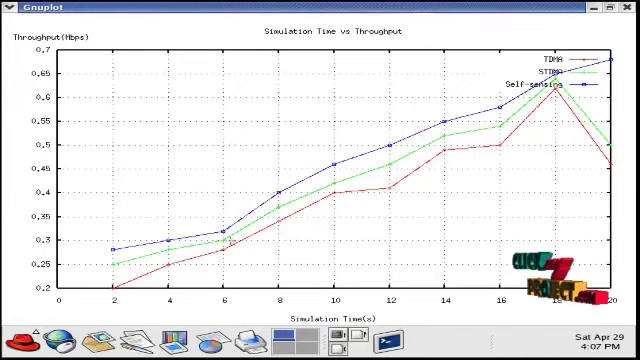
pyautogui.moveTo(68, 207)
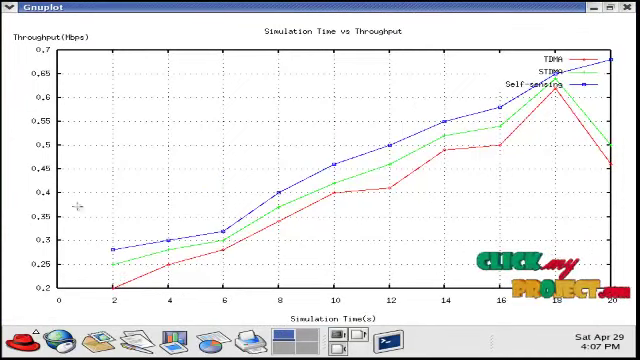